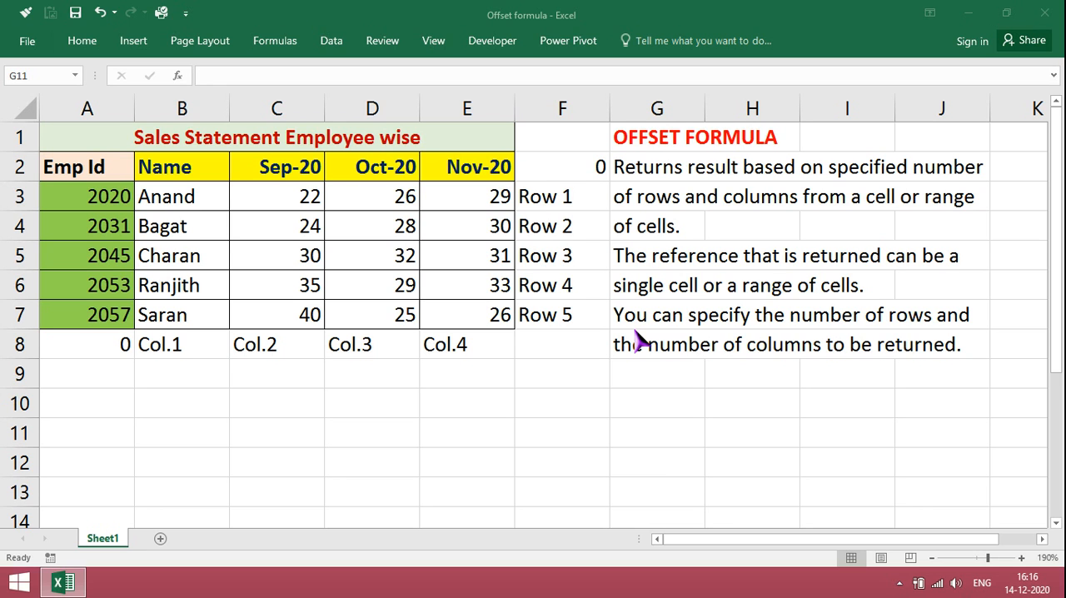
pyautogui.moveTo(591, 453)
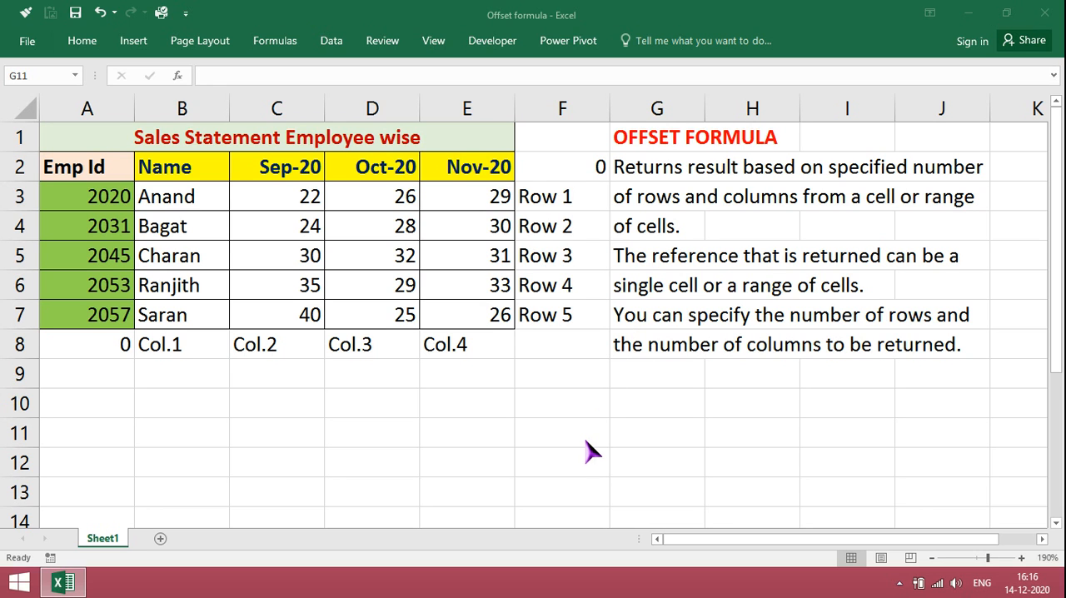
# Enter the lookup labels Charan in G11 and Oct-20 in G12
pyautogui.click(656, 433)
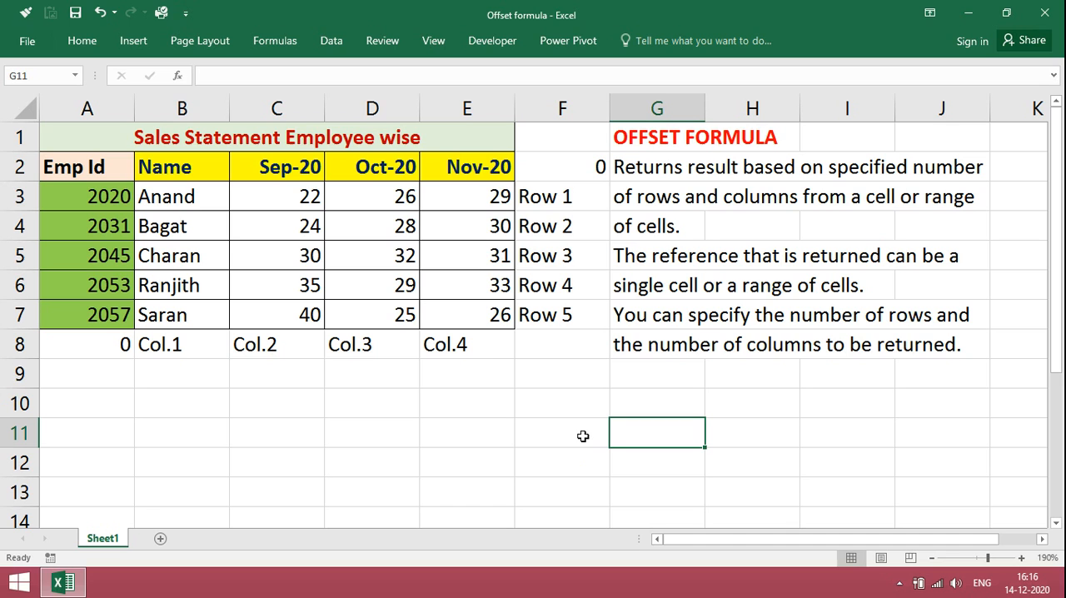
pyautogui.write('c')
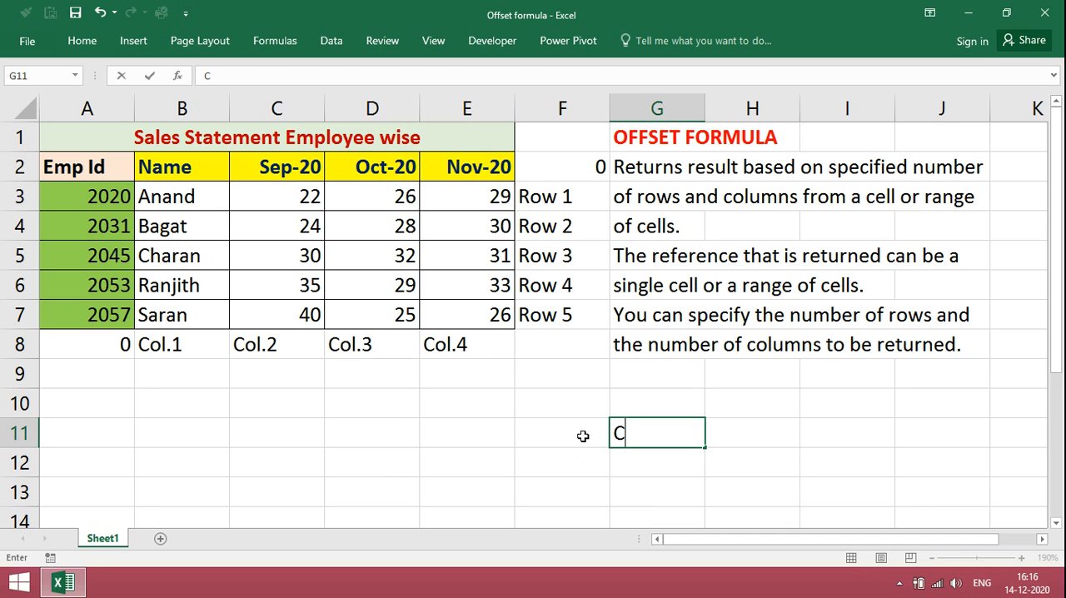
pyautogui.write('haran')
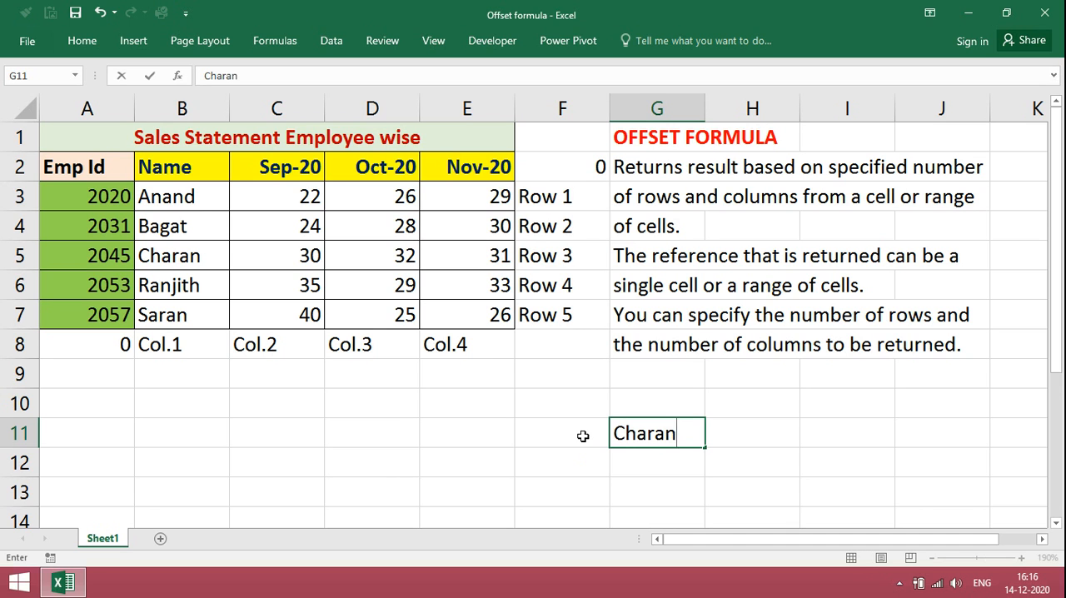
pyautogui.press('Enter')
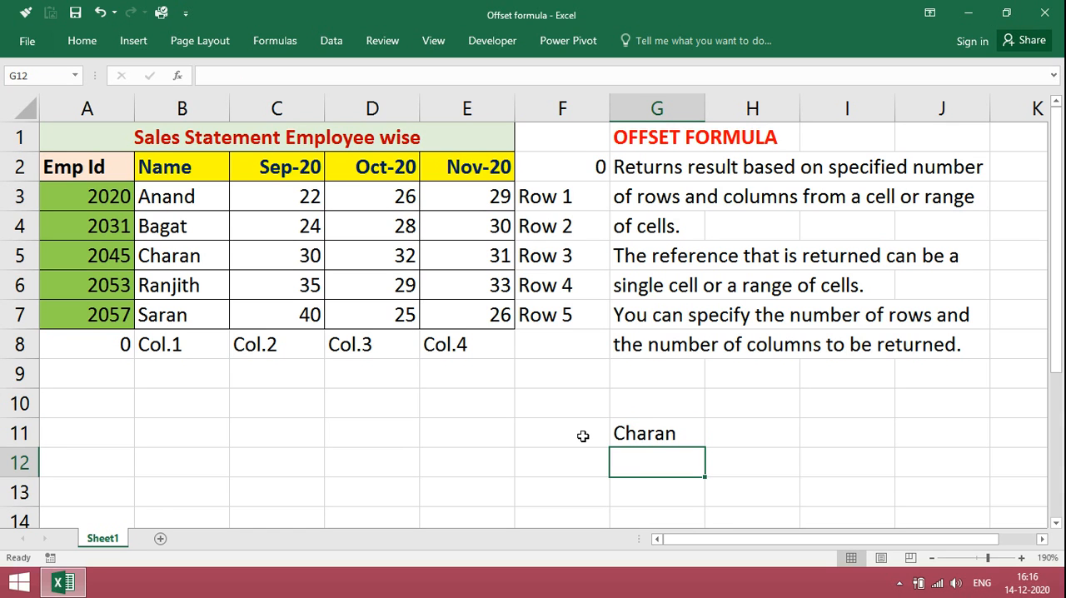
pyautogui.write('Oct')
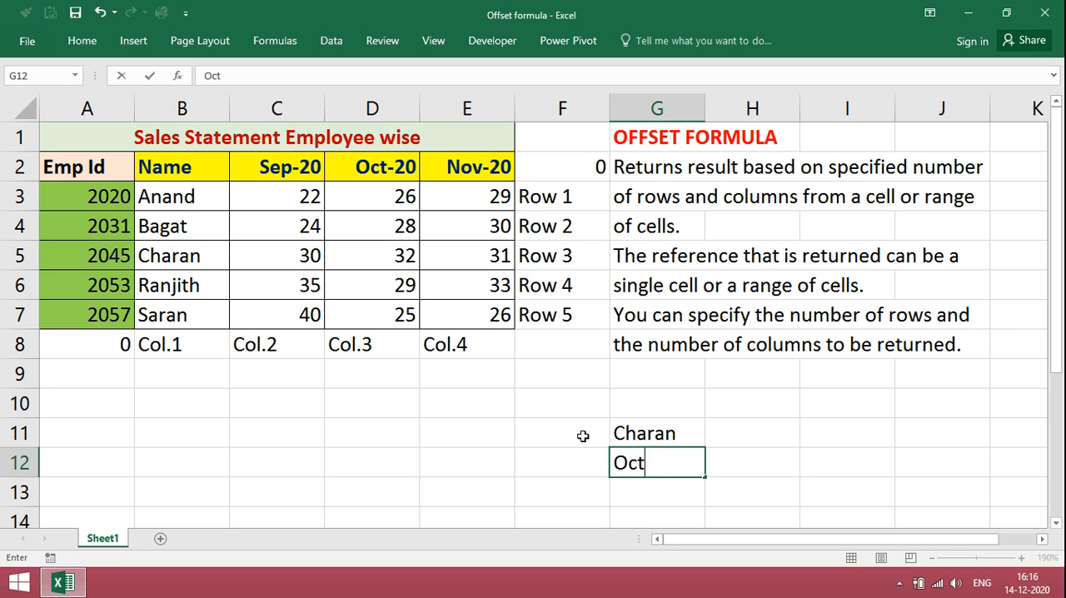
pyautogui.write('20')
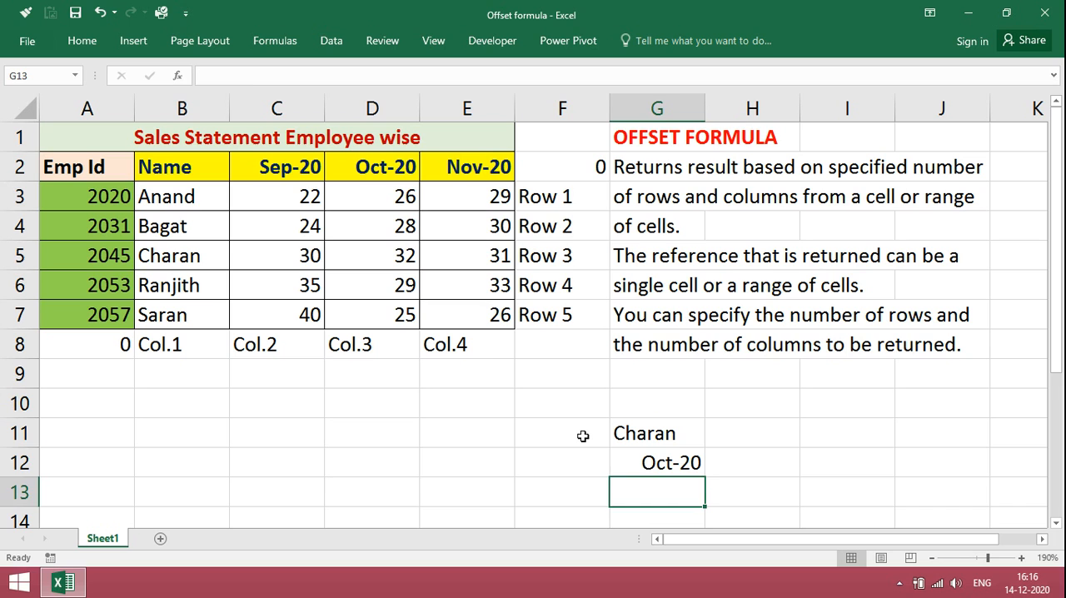
# Begin a formula in H12 beside the Oct-20 label
pyautogui.click(751, 463)
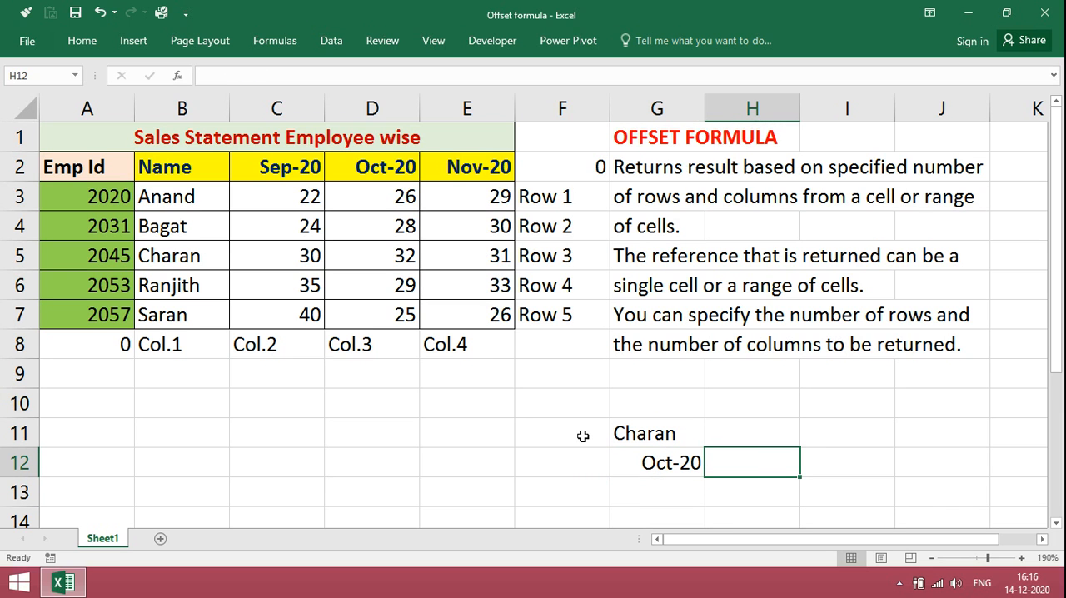
pyautogui.write('=')
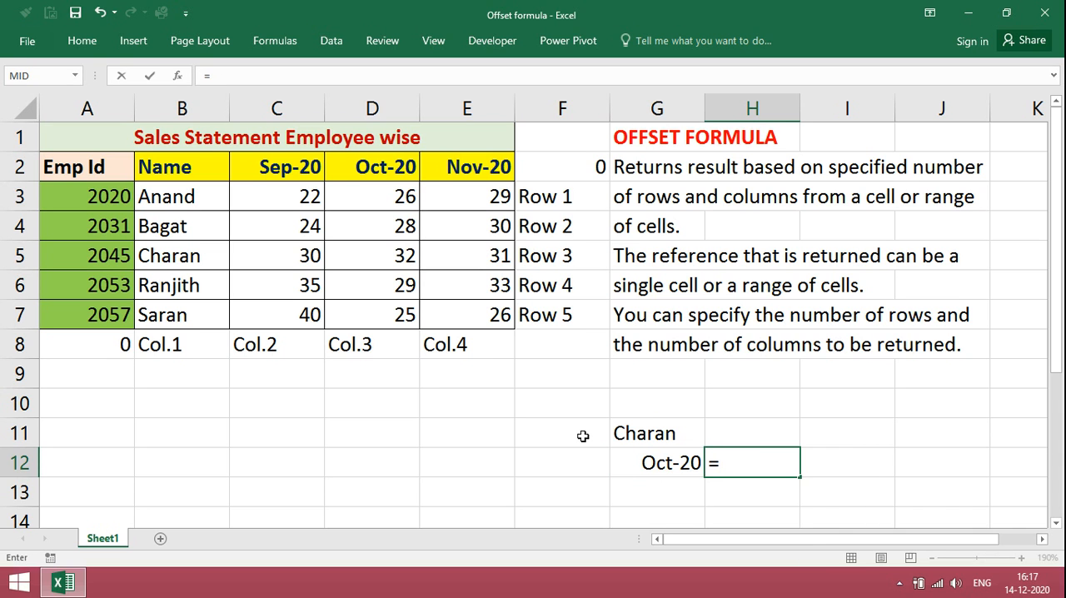
# Build =OFFSET(A2,3,3) in H12 to return Charan's October sales of 32
pyautogui.write('OFFS')
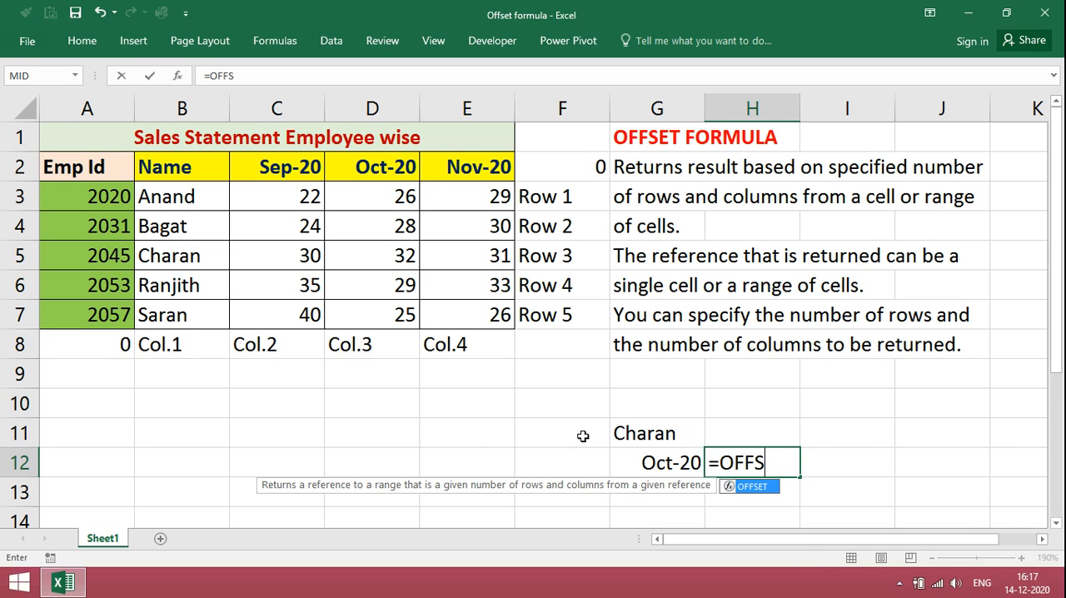
pyautogui.write('ET')
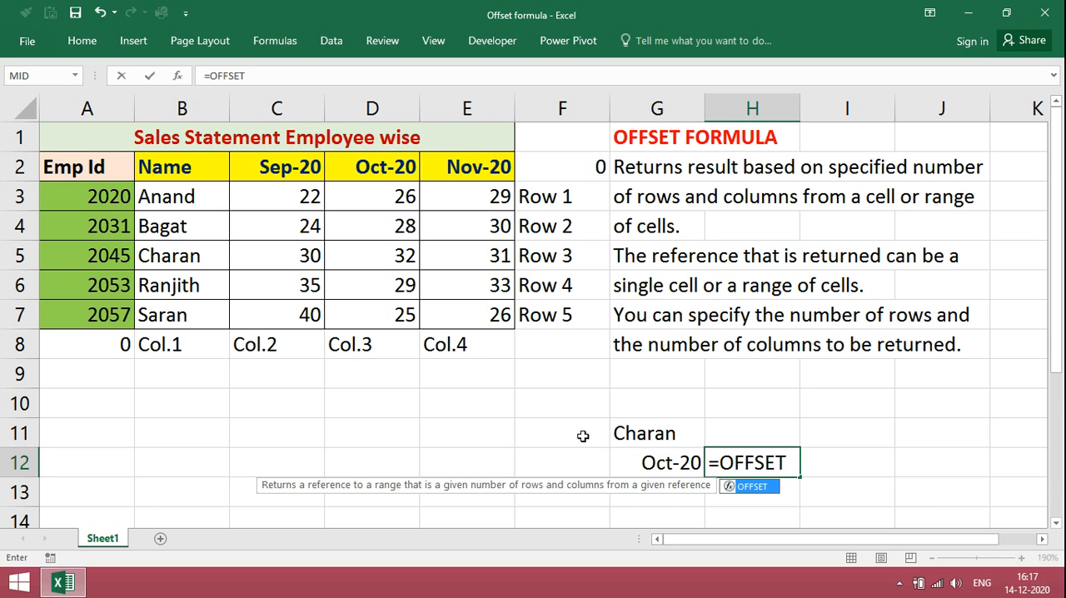
pyautogui.write('(')
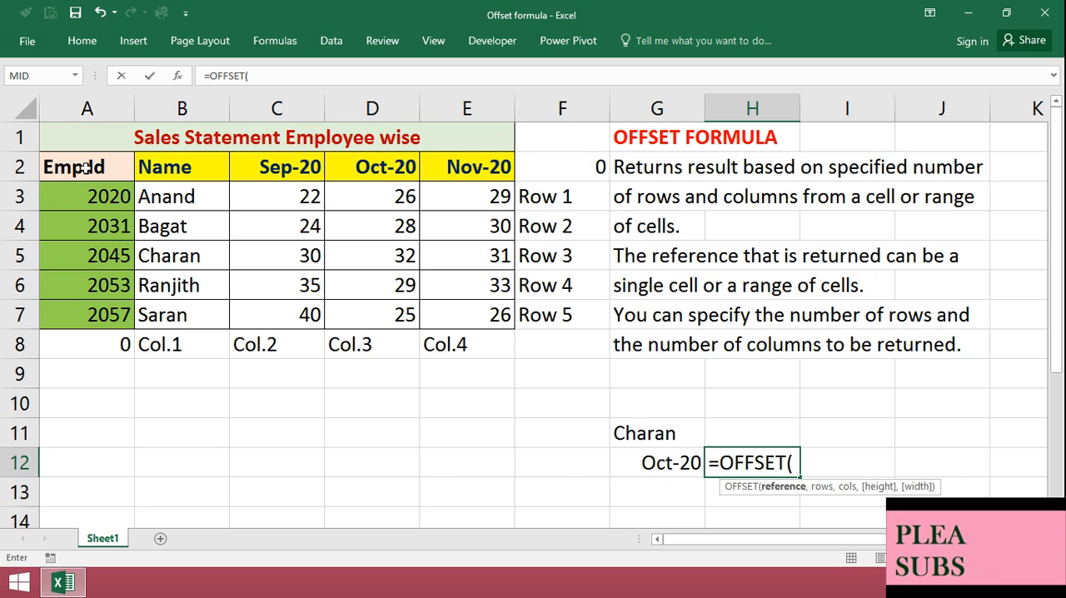
pyautogui.click(87, 167)
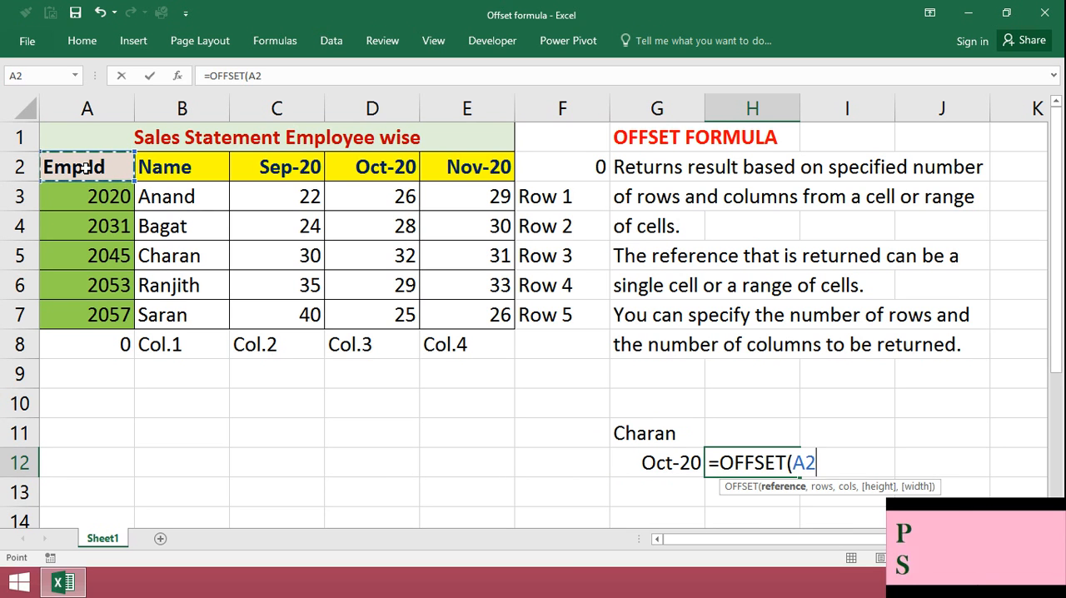
pyautogui.write(',')
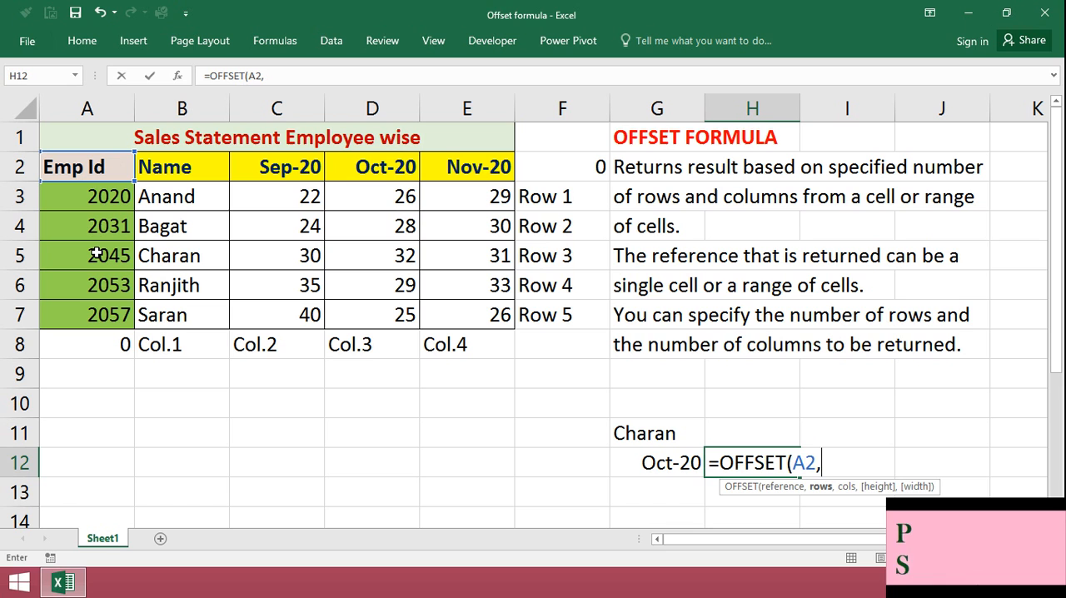
pyautogui.write('3')
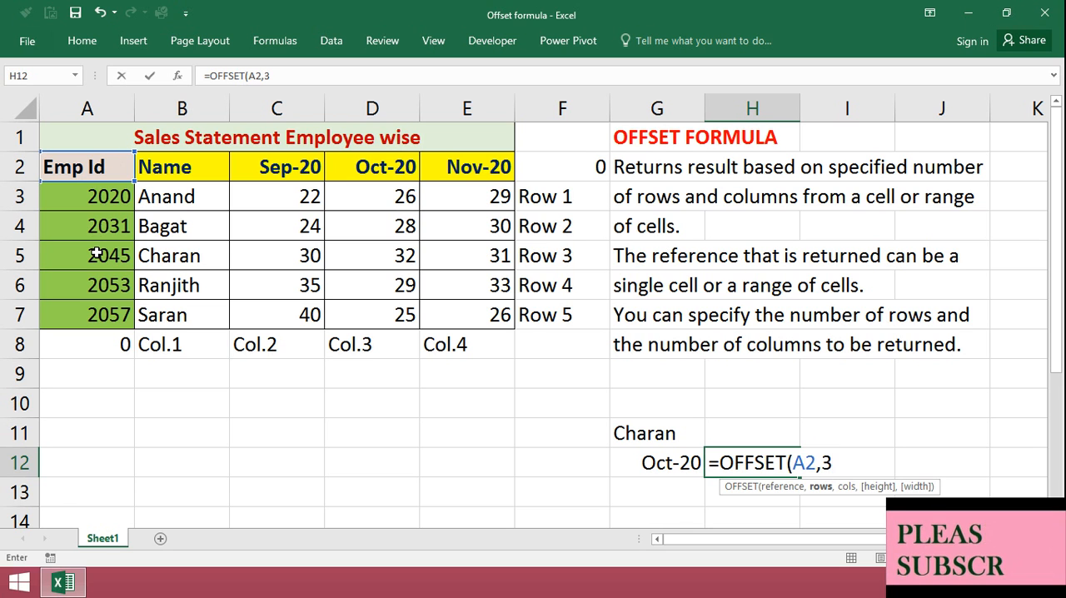
pyautogui.write(',')
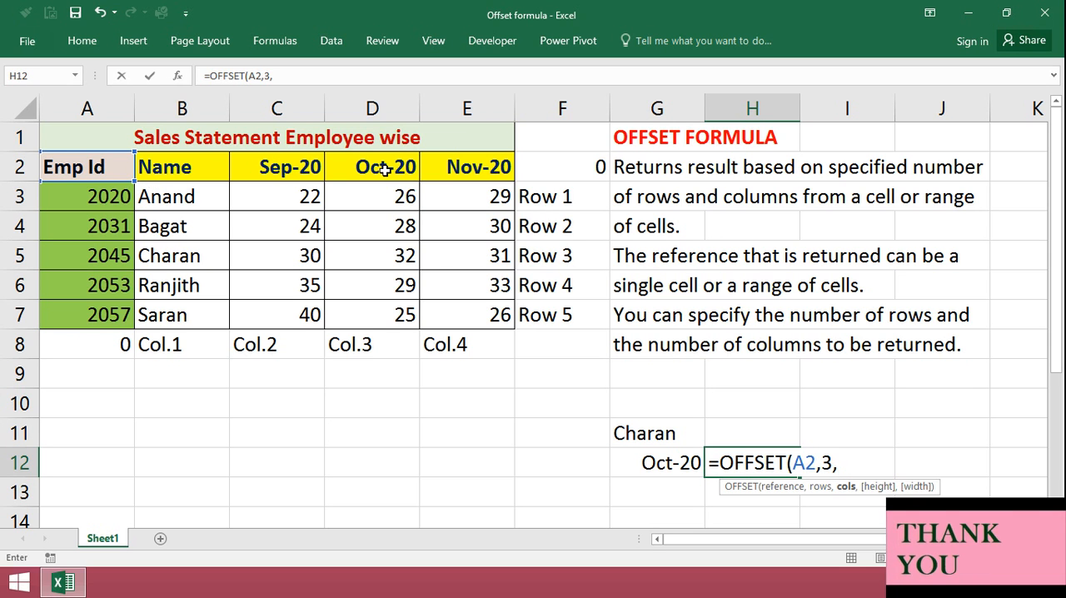
pyautogui.write('3')
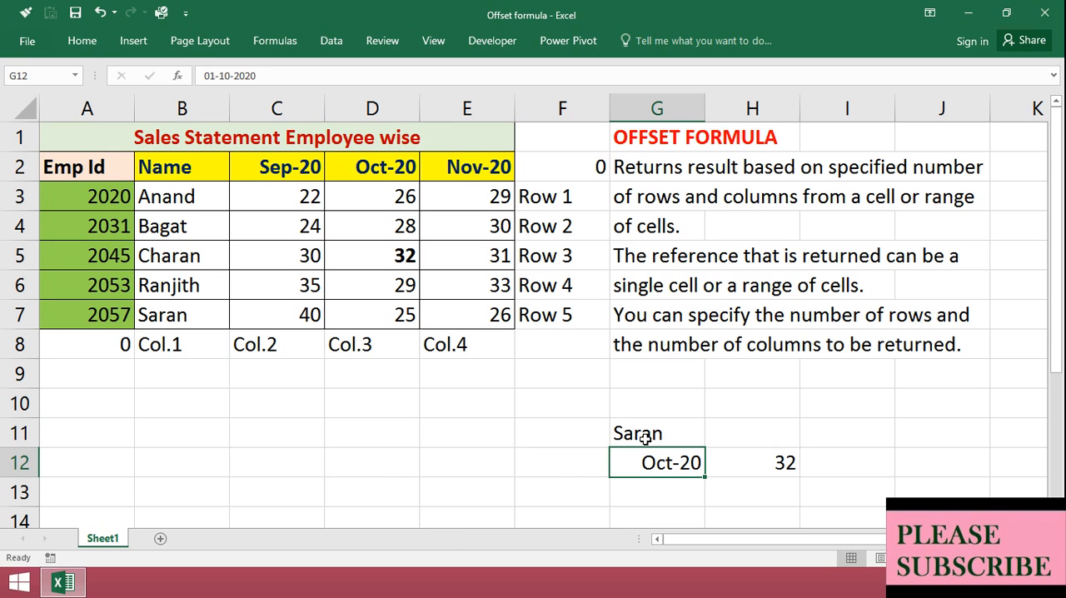
# Change the H12 OFFSET row argument to 5 and start a new =OFFSET(A2,4 entry
pyautogui.click(749, 462)
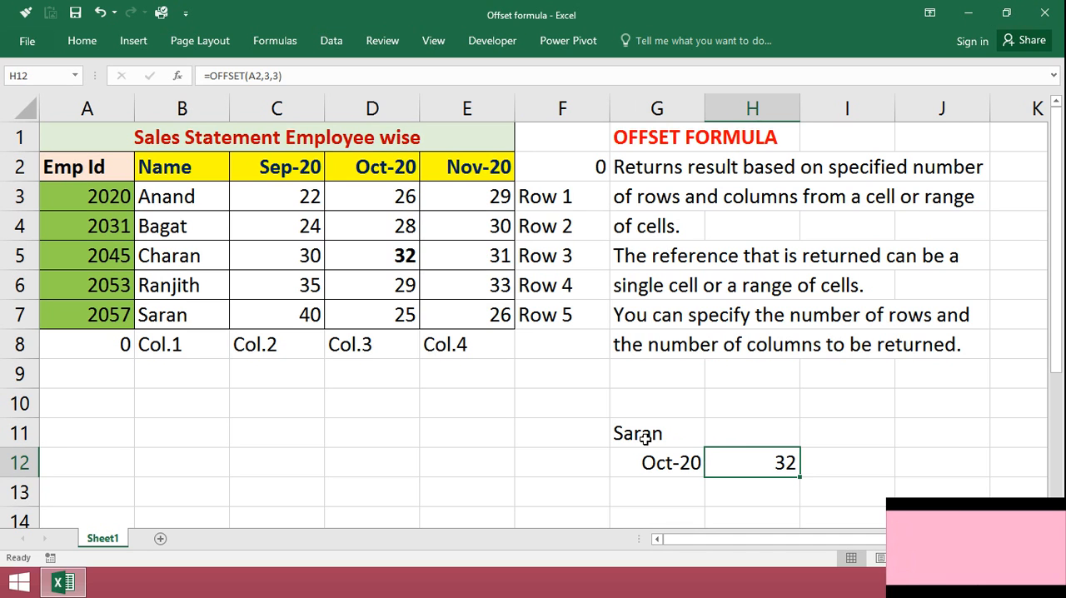
pyautogui.moveTo(510, 403)
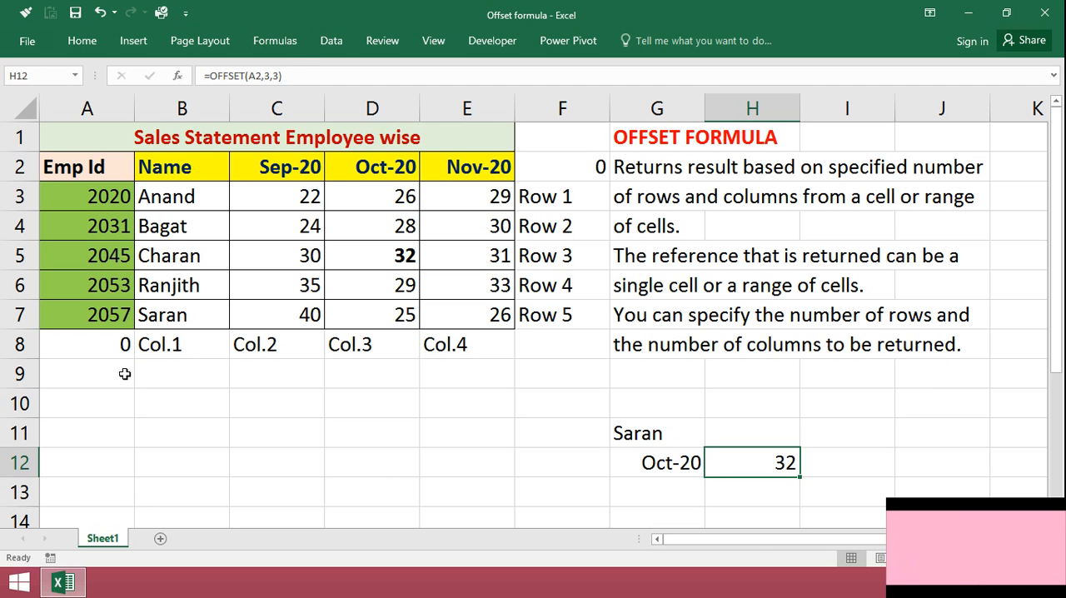
pyautogui.moveTo(264, 75)
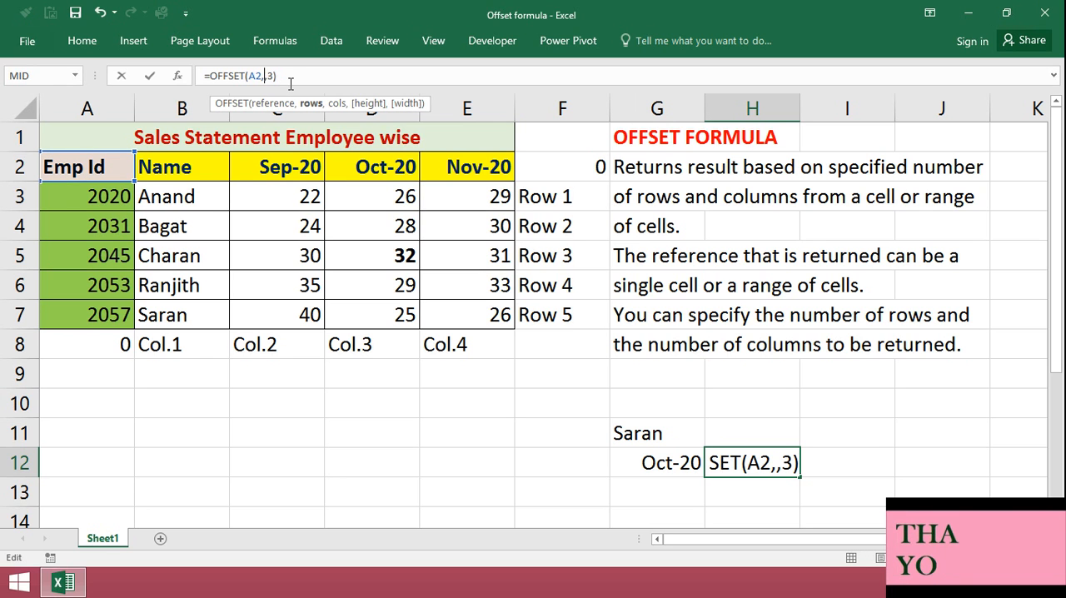
pyautogui.write('5')
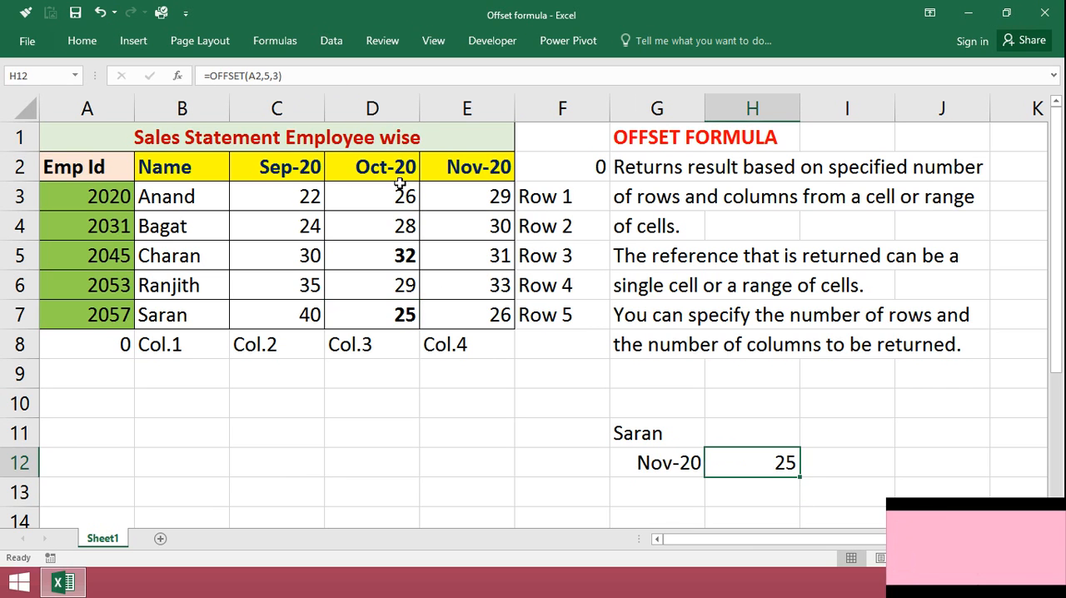
pyautogui.write('=OFFSET(A2')
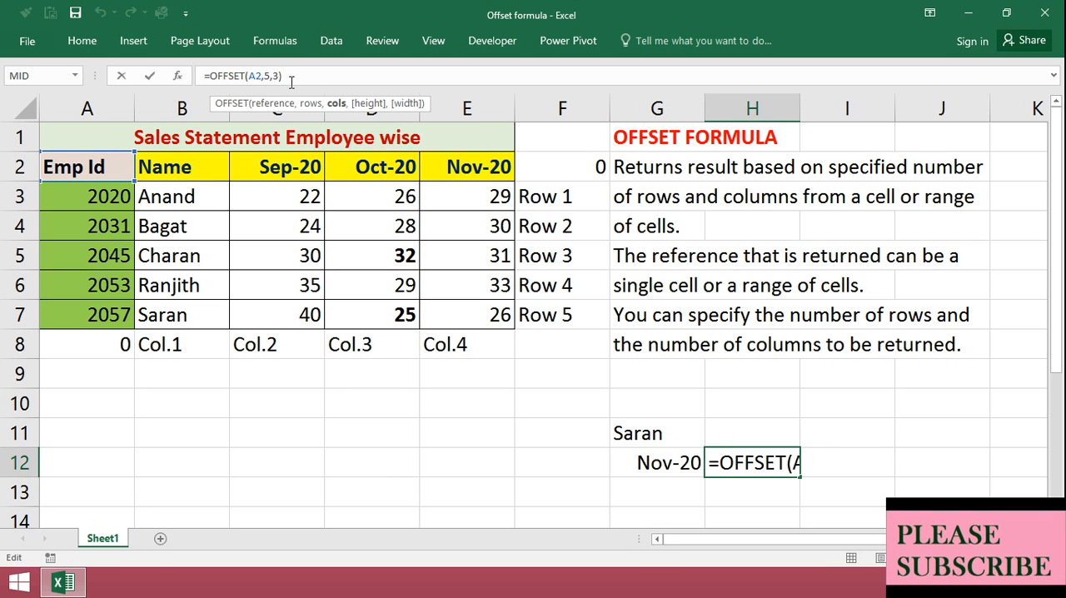
pyautogui.write('4')
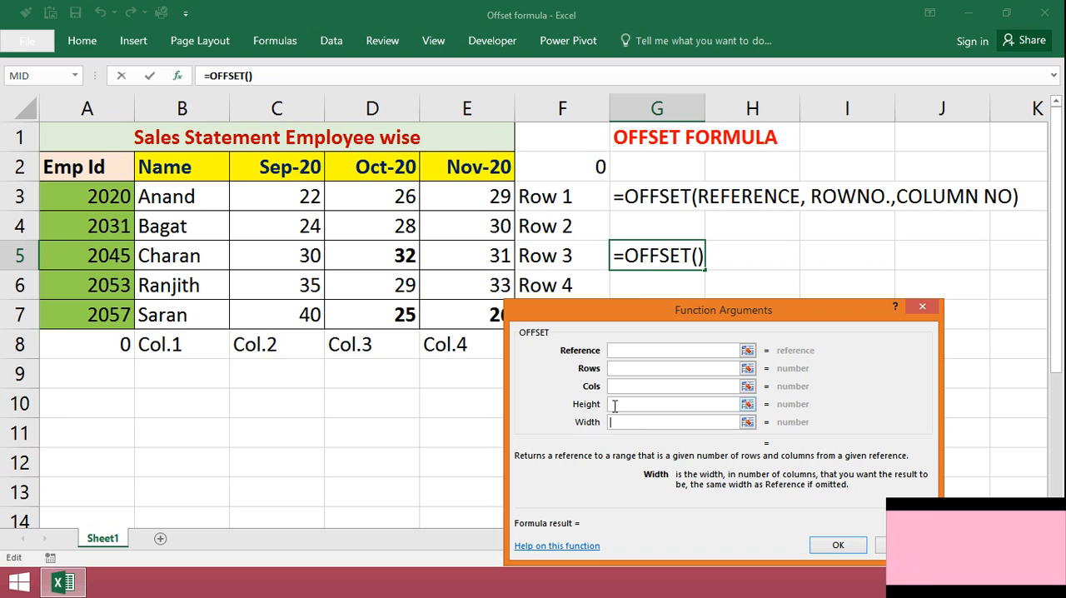
# Supply 1 as the next OFFSET argument for the new lookup
pyautogui.write('1')
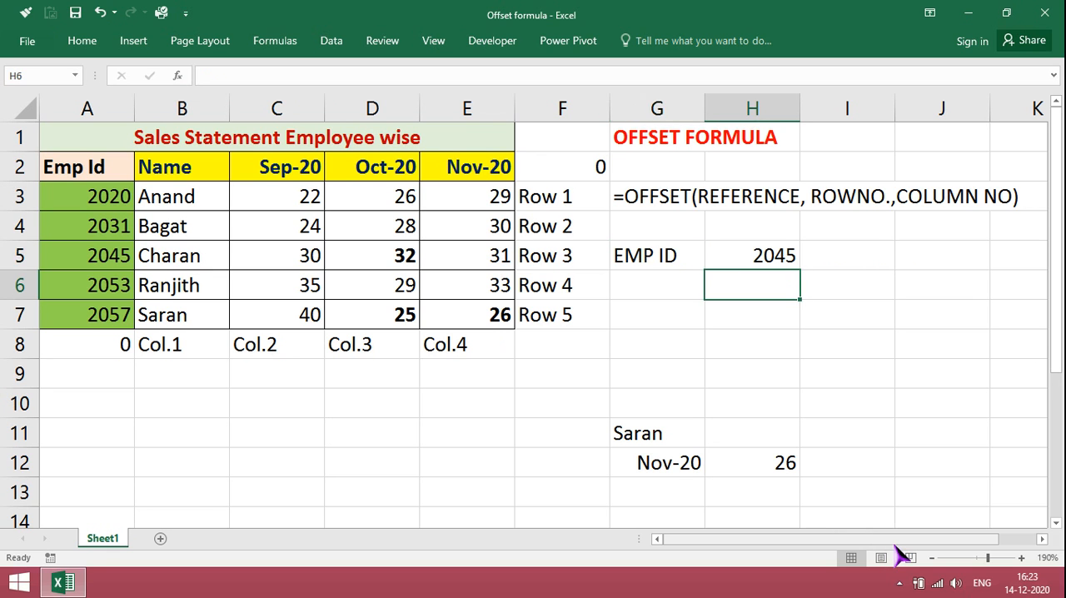
# Label G6 as NOV 20 and start an =OFFSET( formula in H6
pyautogui.click(656, 284)
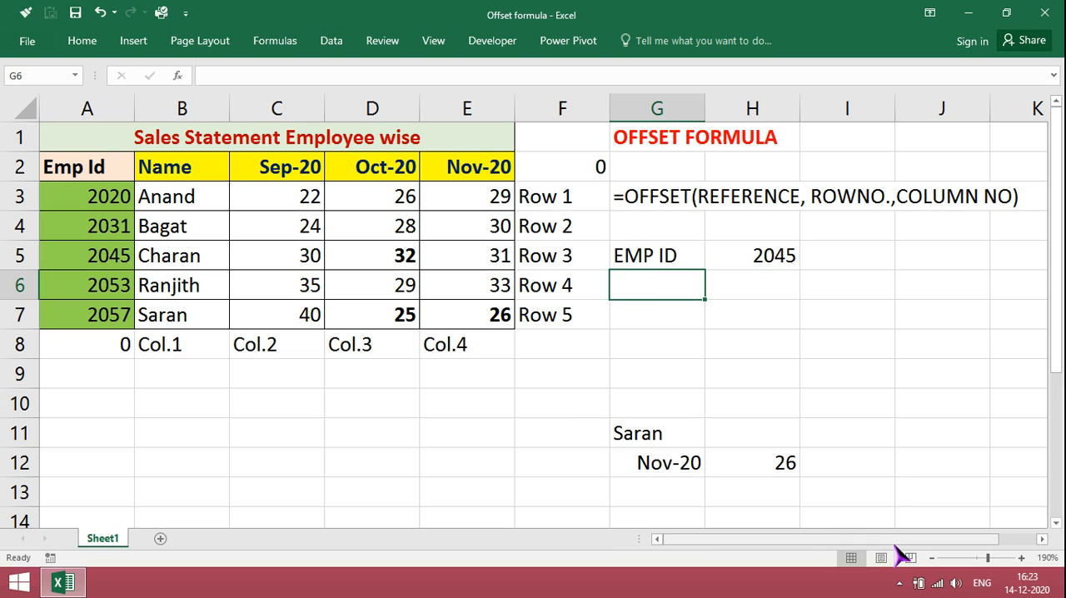
pyautogui.write('NOV')
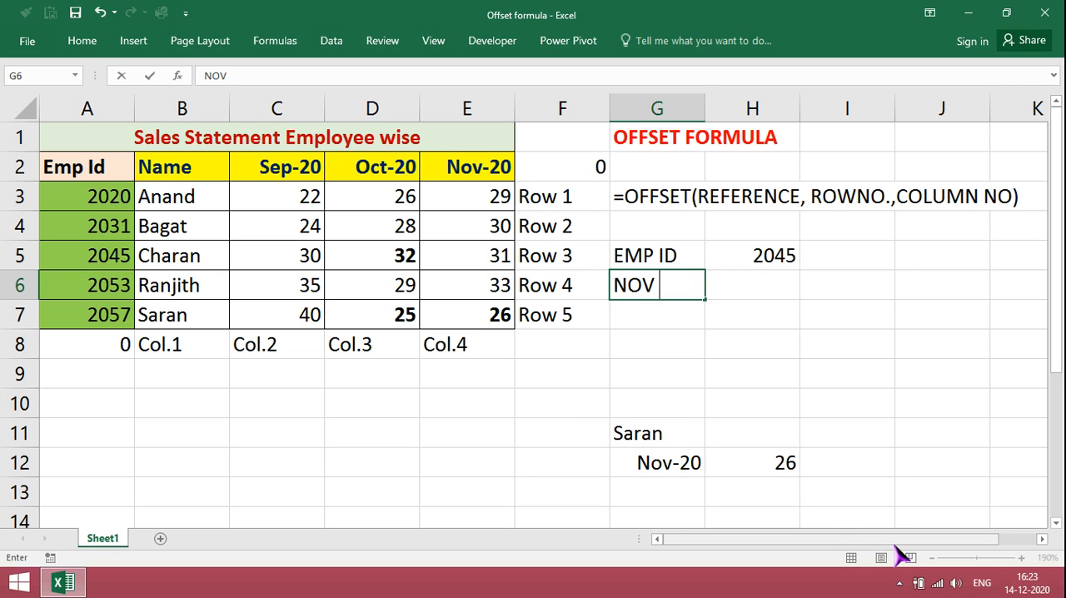
pyautogui.write('20')
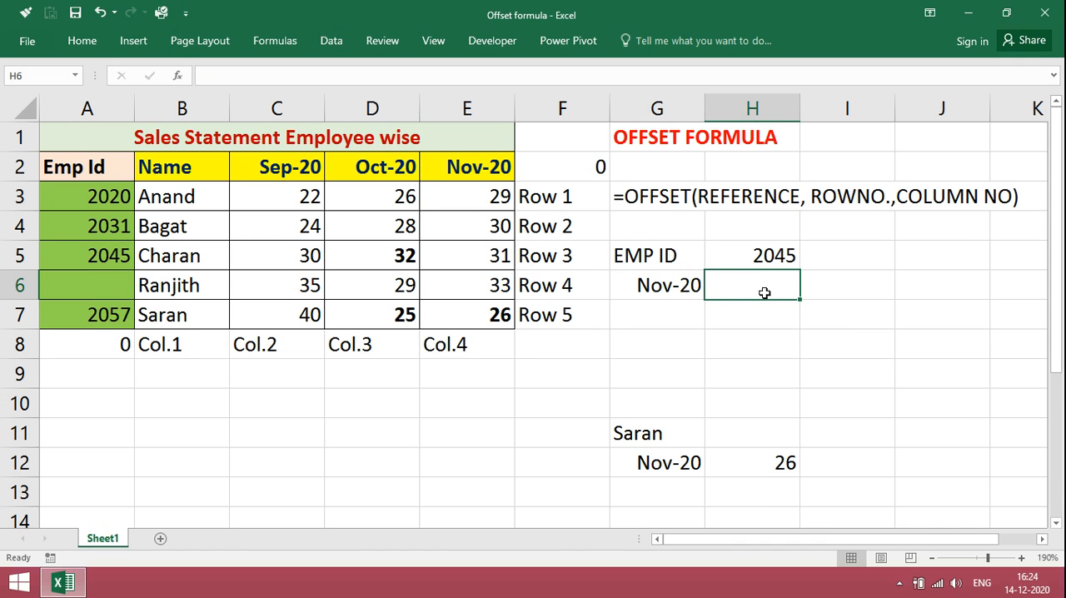
pyautogui.write('=')
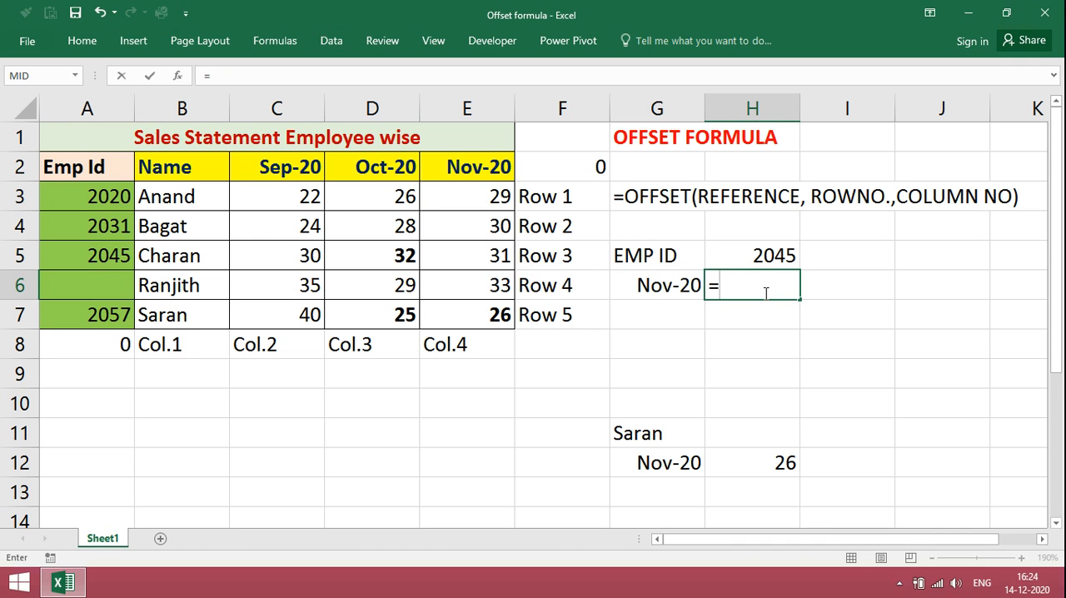
pyautogui.write('OFF')
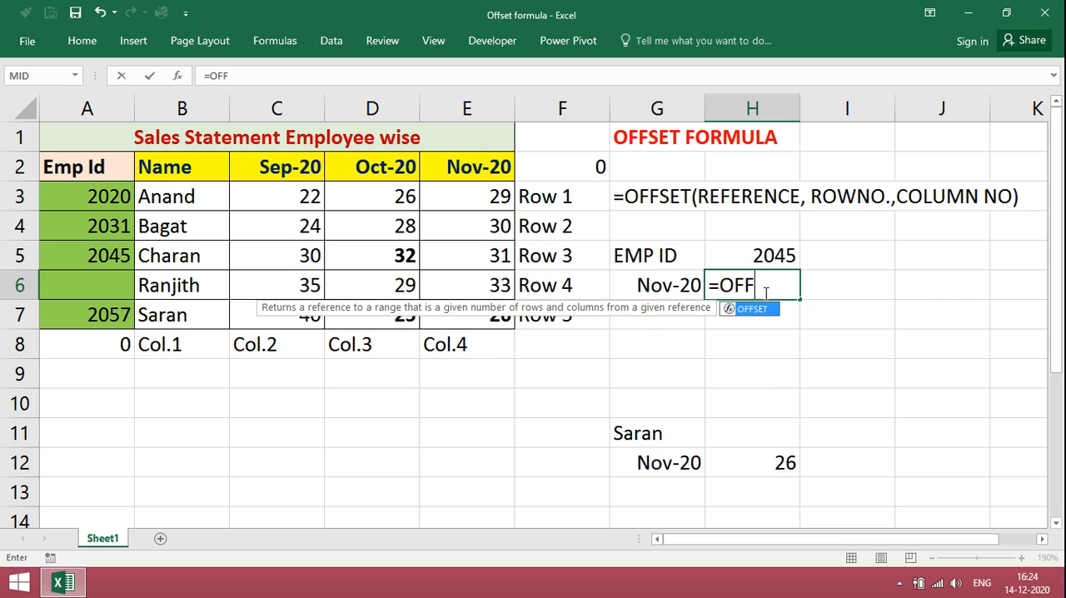
pyautogui.write('SET(')
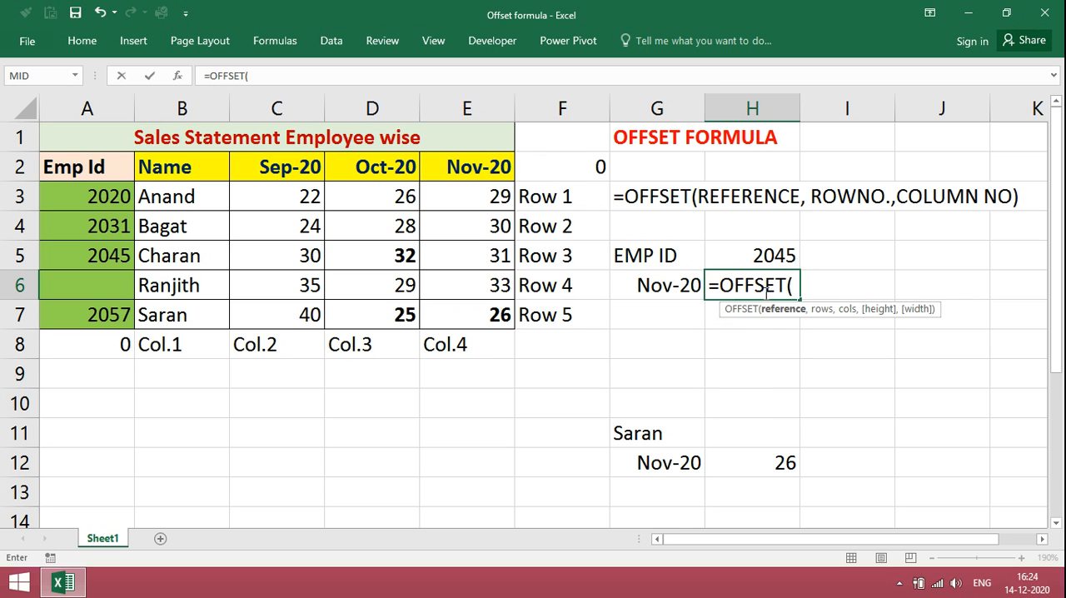
pyautogui.moveTo(546, 171)
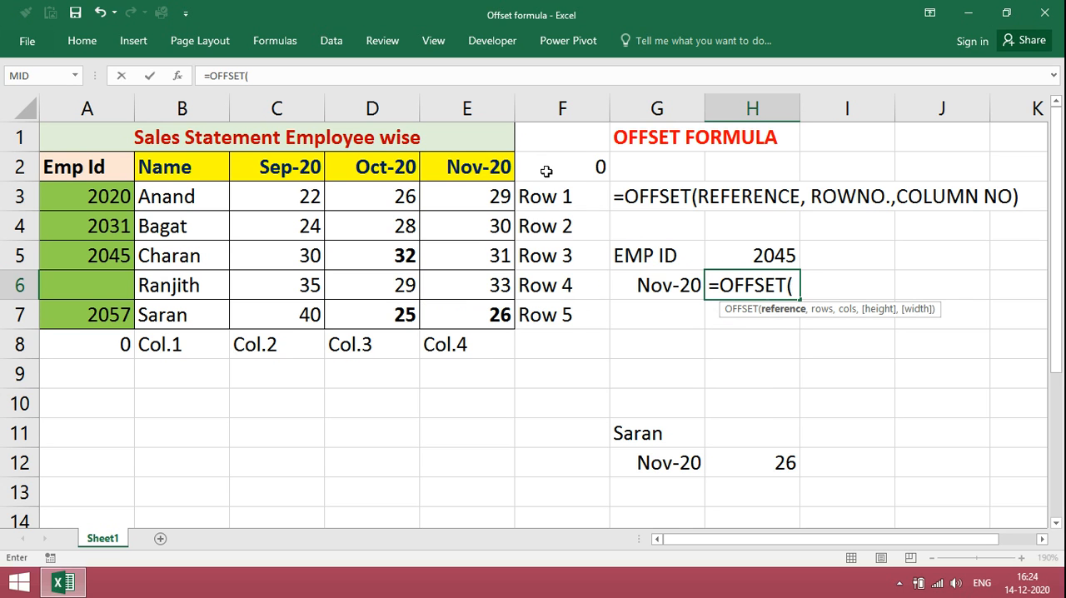
# Complete =OFFSET(E2,MATCH(H5,A3:A7,0),0) so the employee ID returns its Nov-20 sales
pyautogui.click(467, 167)
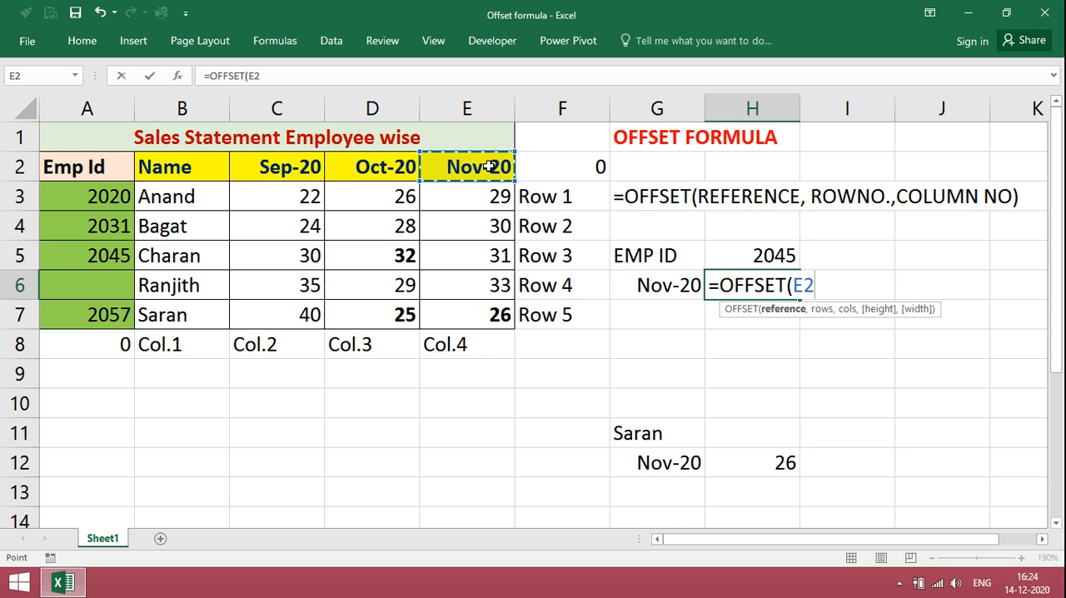
pyautogui.write(',')
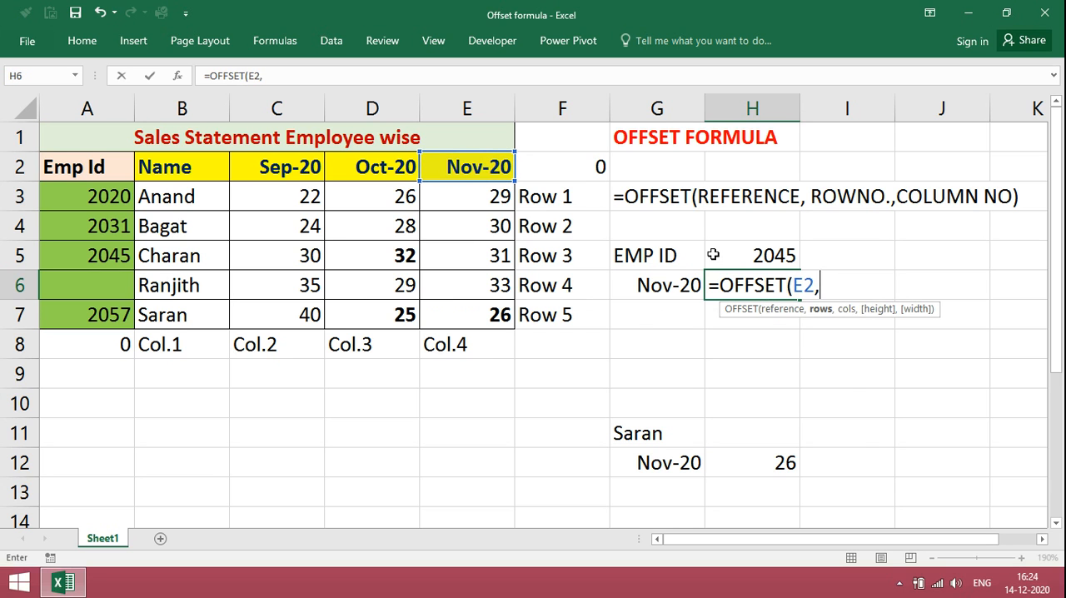
pyautogui.write('MATCH')
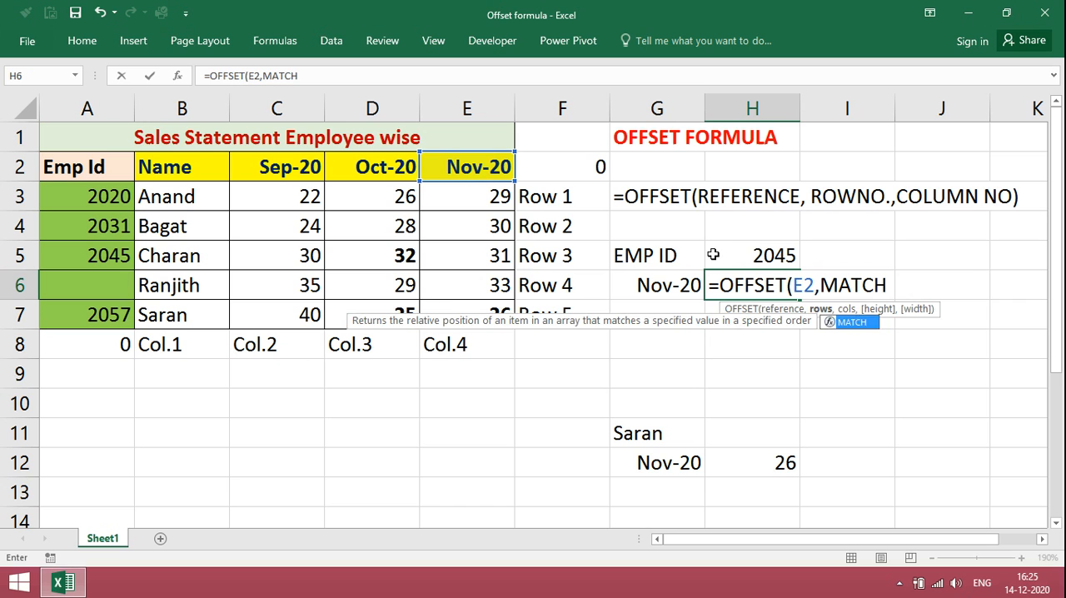
pyautogui.write('(H5')
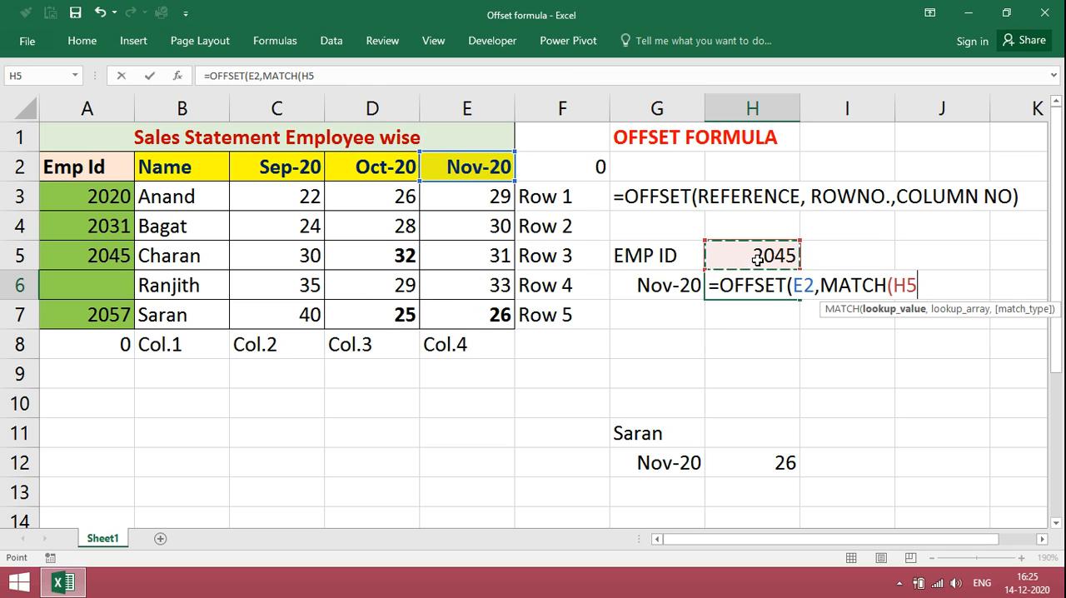
pyautogui.write(',')
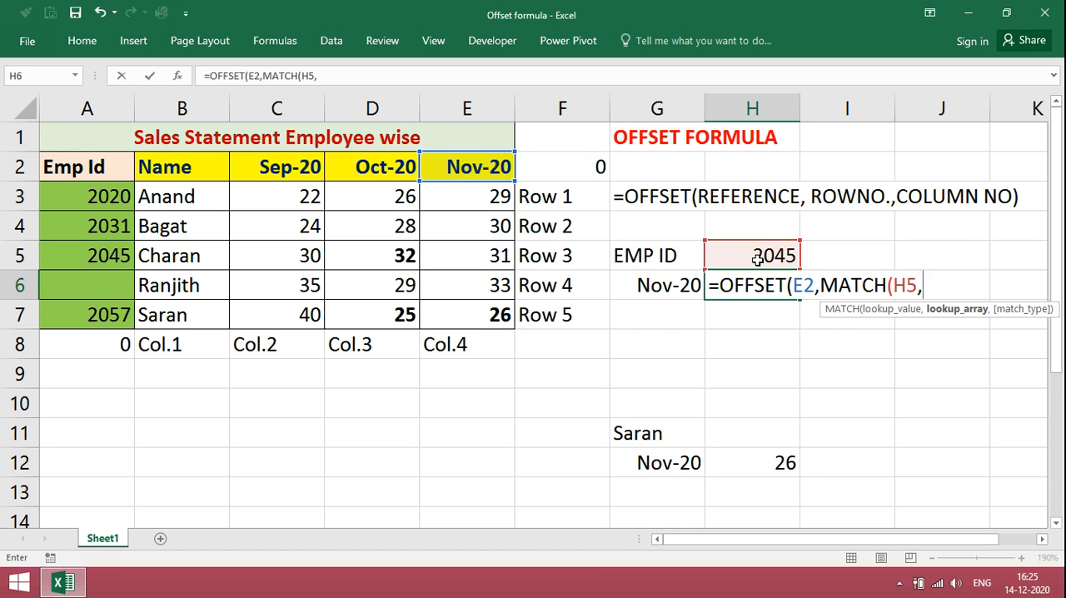
pyautogui.moveTo(472, 233)
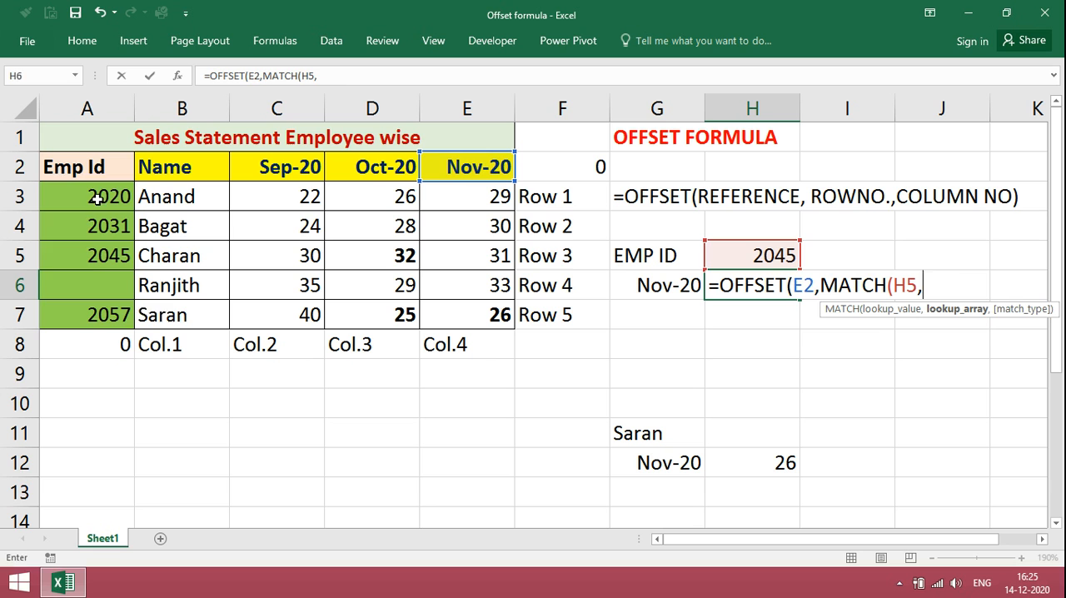
pyautogui.moveTo(86, 196); pyautogui.dragTo(86, 315)
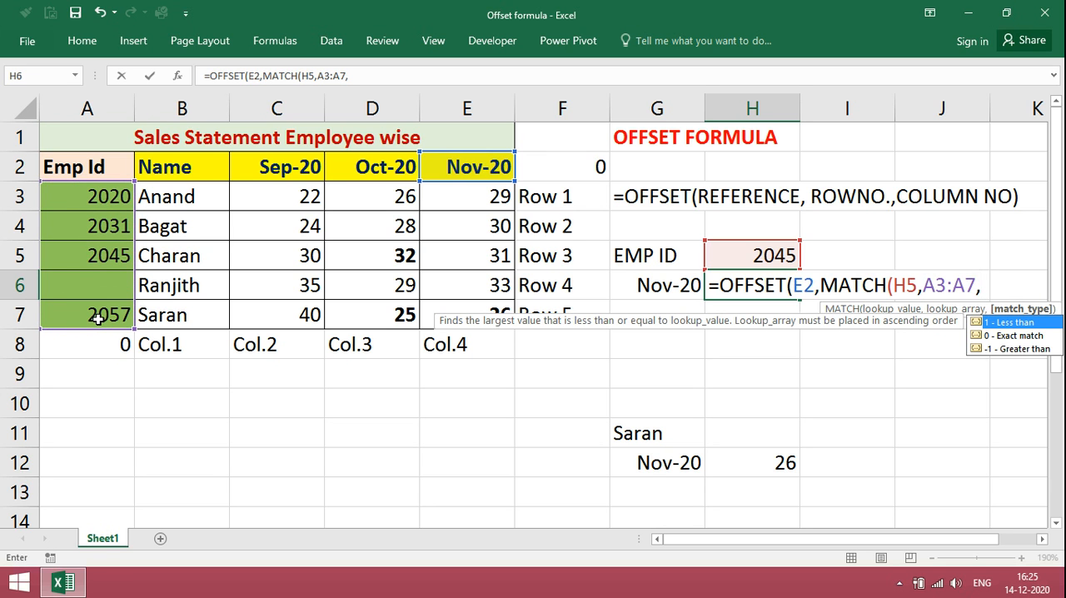
pyautogui.write('0)')
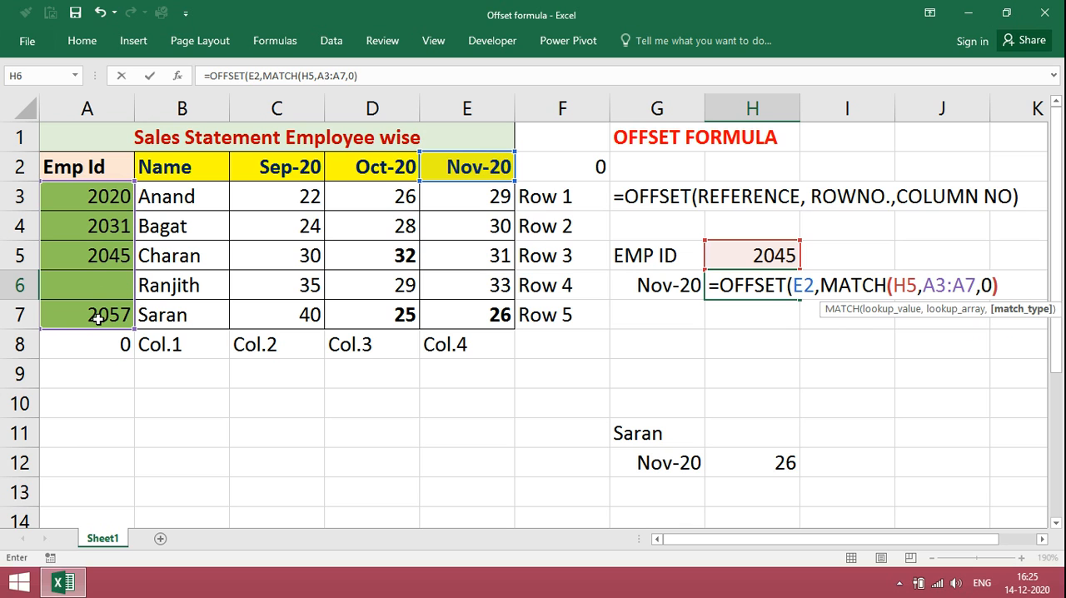
pyautogui.write('),0)')
pyautogui.click(751, 255)
pyautogui.write('2020')
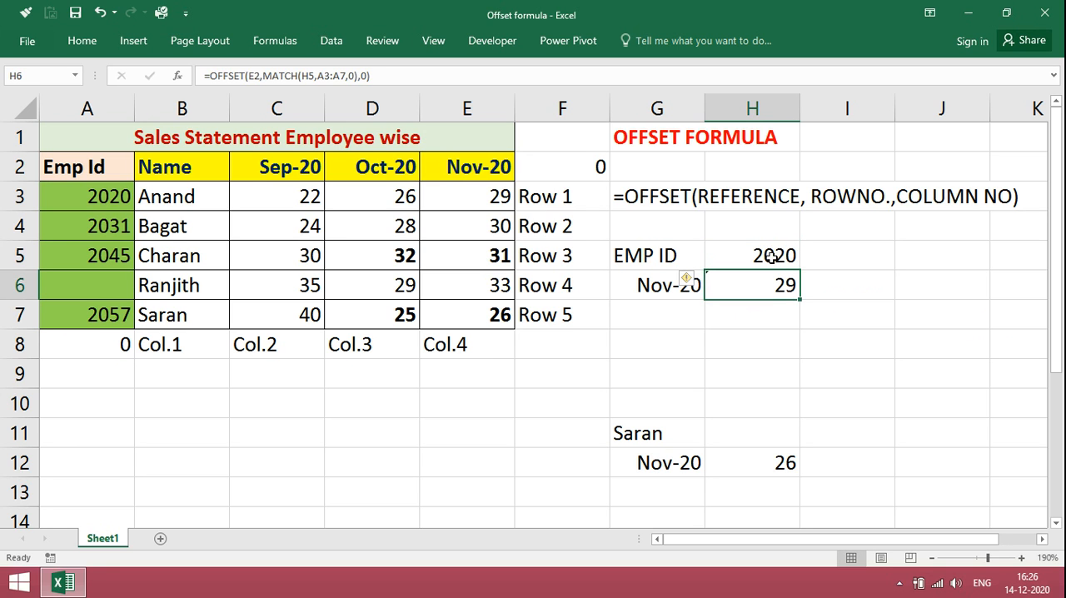
# Change the lookup month to Sep-20 so EMP ID 2020 returns 22
pyautogui.click(466, 197)
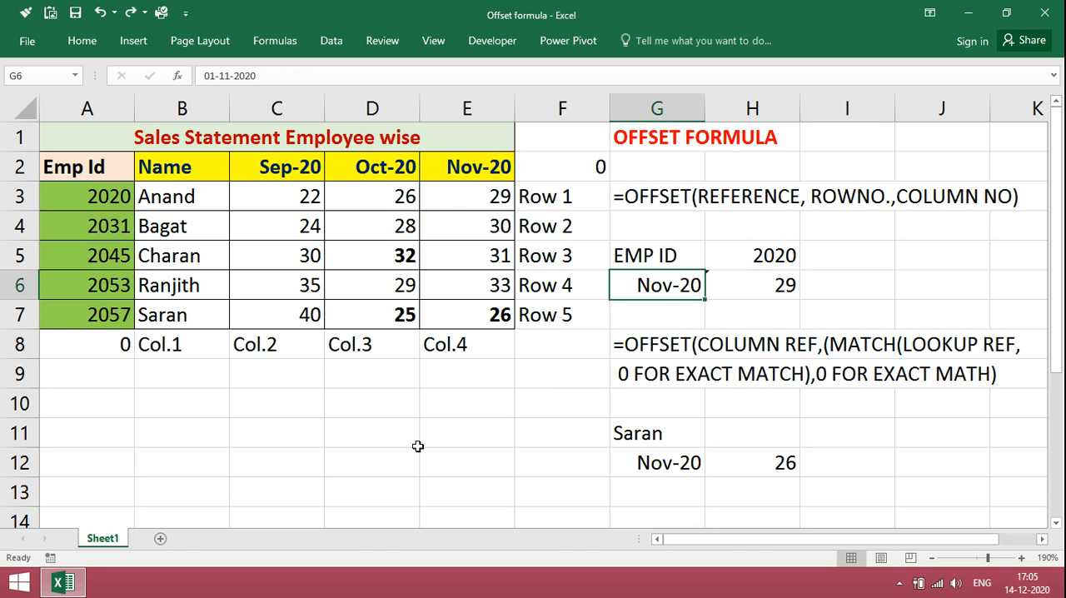
pyautogui.write('Sep-20')
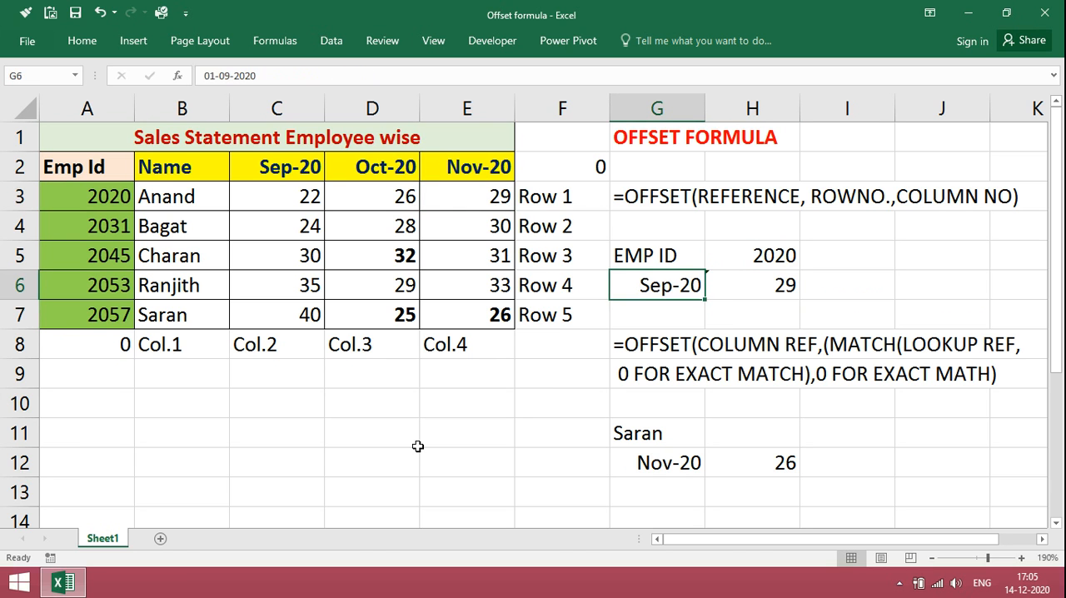
pyautogui.click(751, 285)
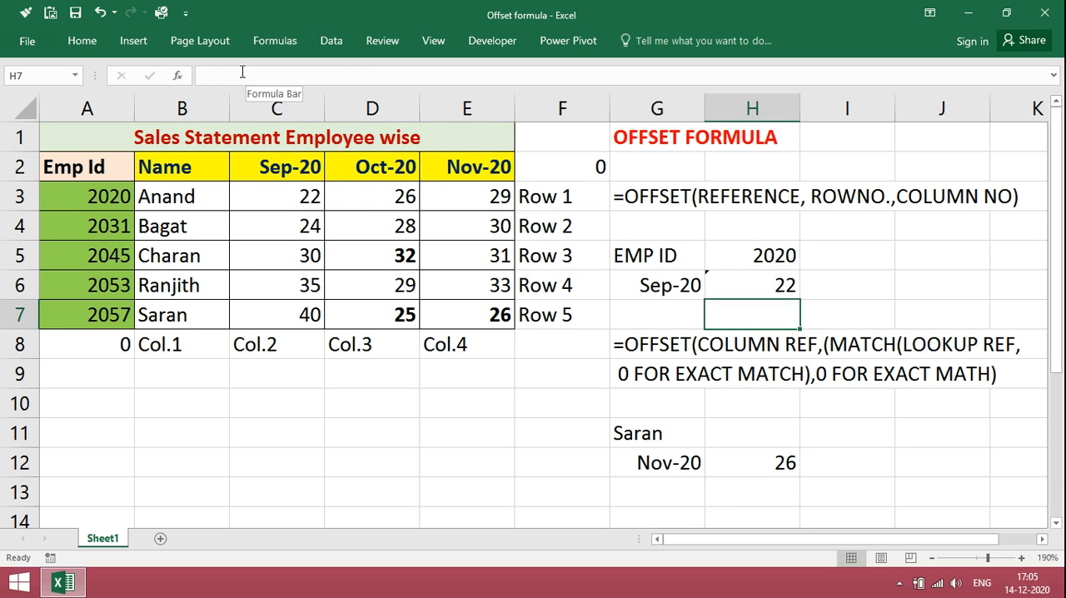
pyautogui.click(277, 196)
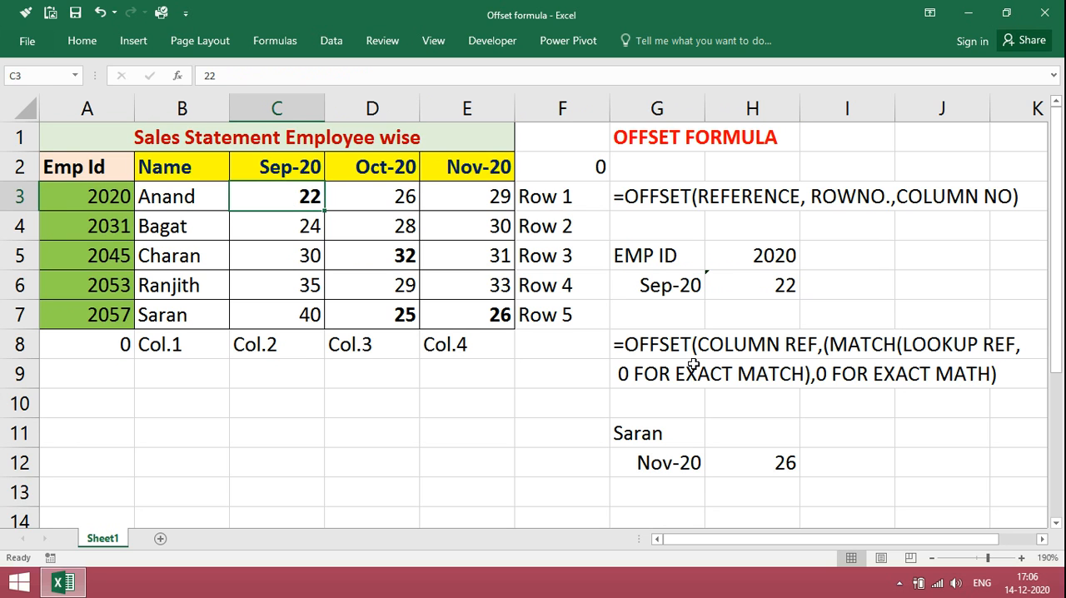
pyautogui.moveTo(125, 176)
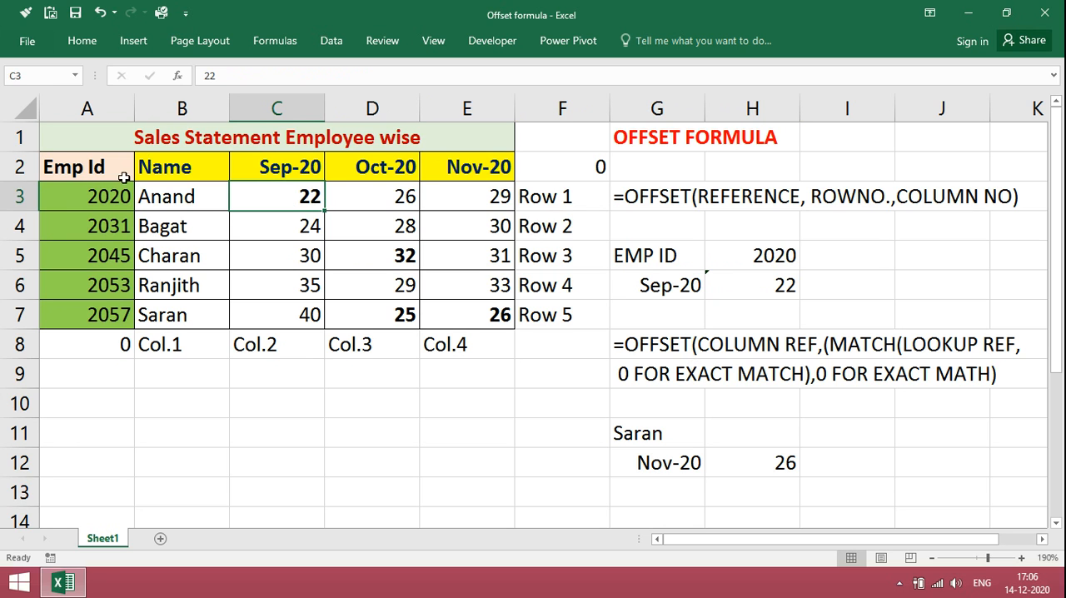
pyautogui.moveTo(463, 320)
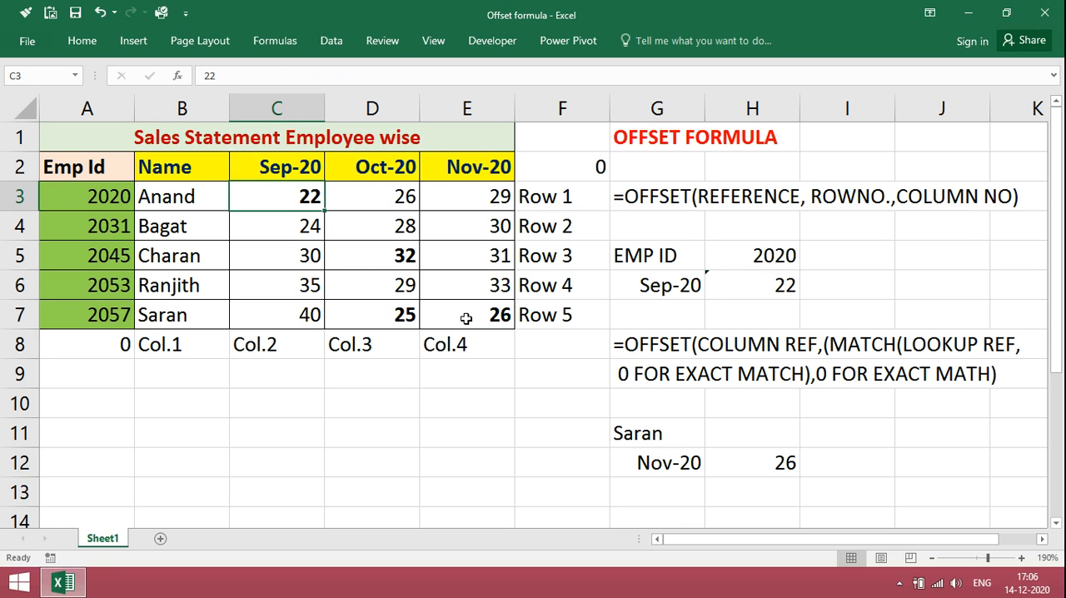
pyautogui.moveTo(718, 396)
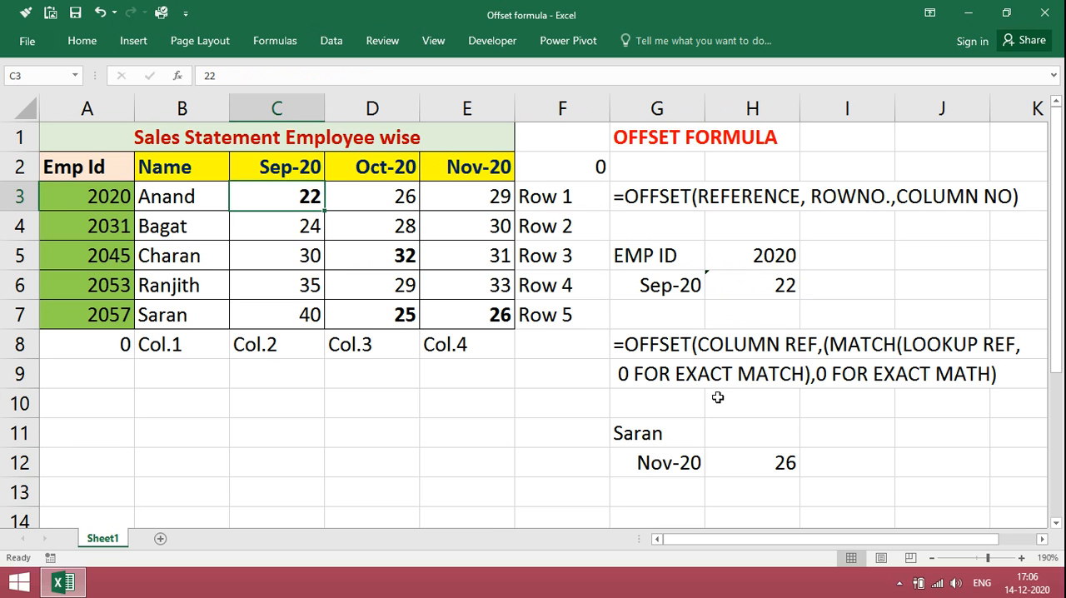